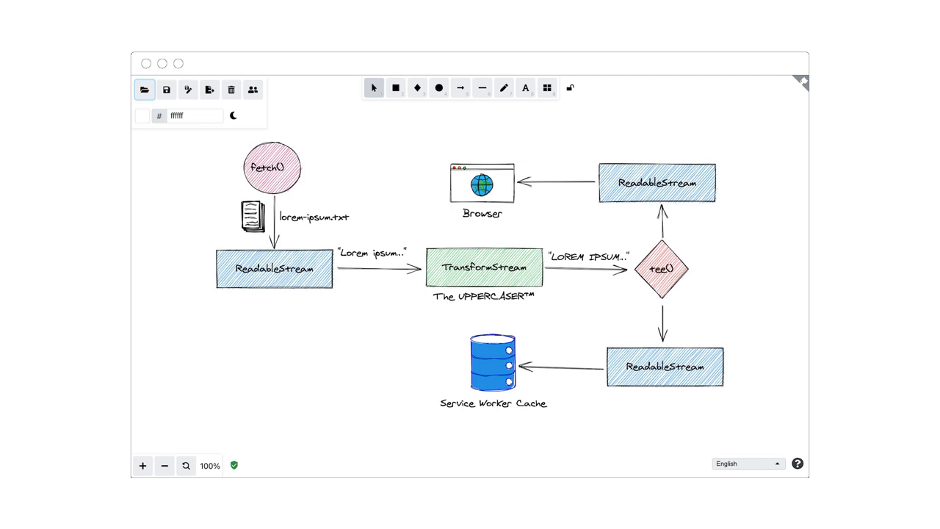
Clear the existing stream diagram so the canvas is empty.
click(232, 114)
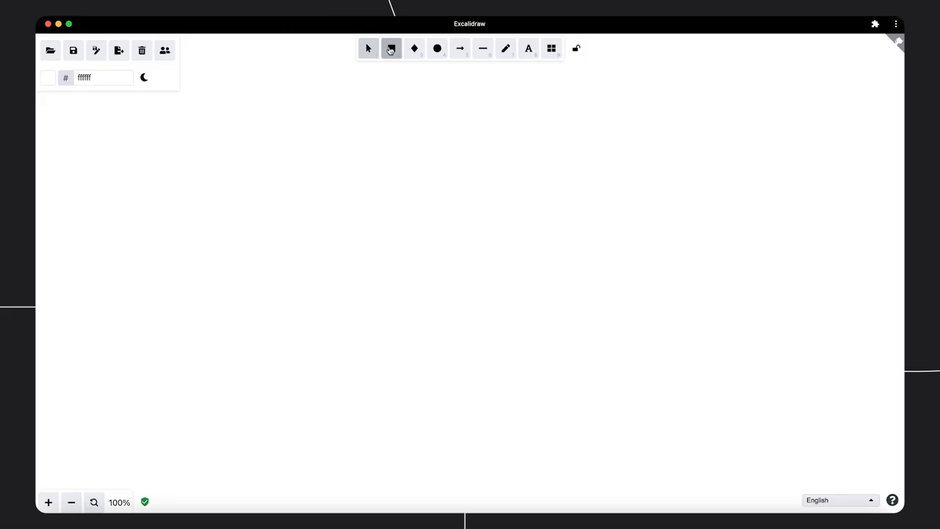
Draw a tall narrow rectangle for the letter I.
drag(317, 129, 408, 264)
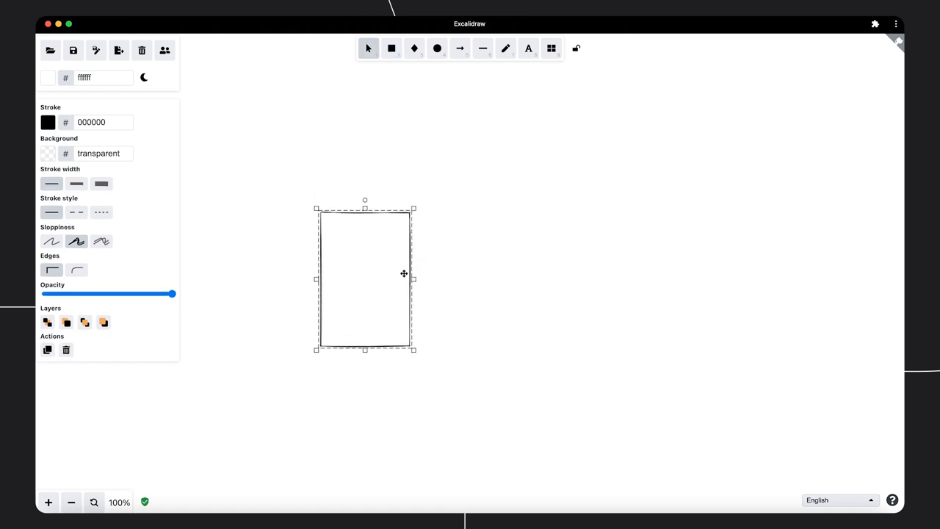
drag(414, 279, 385, 282)
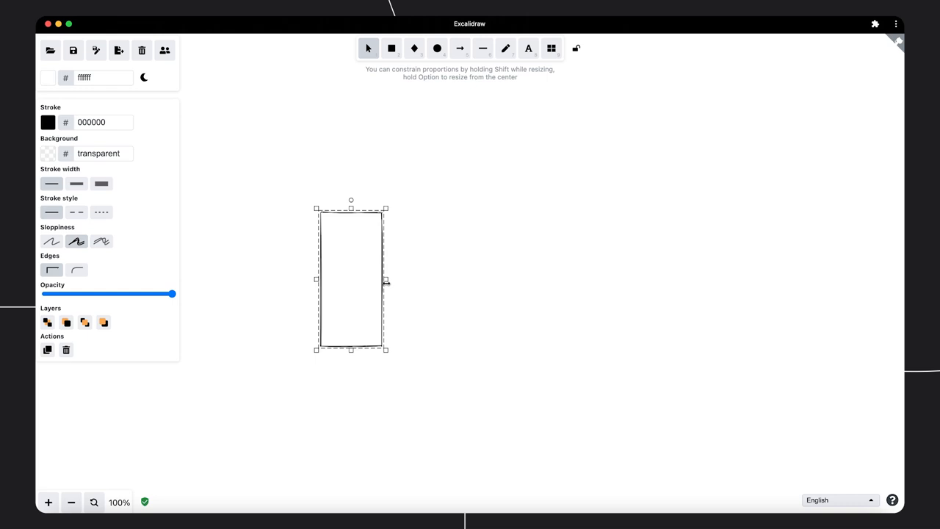
Draw the slanted slash line and the circle beside it to spell I/O.
click(481, 47)
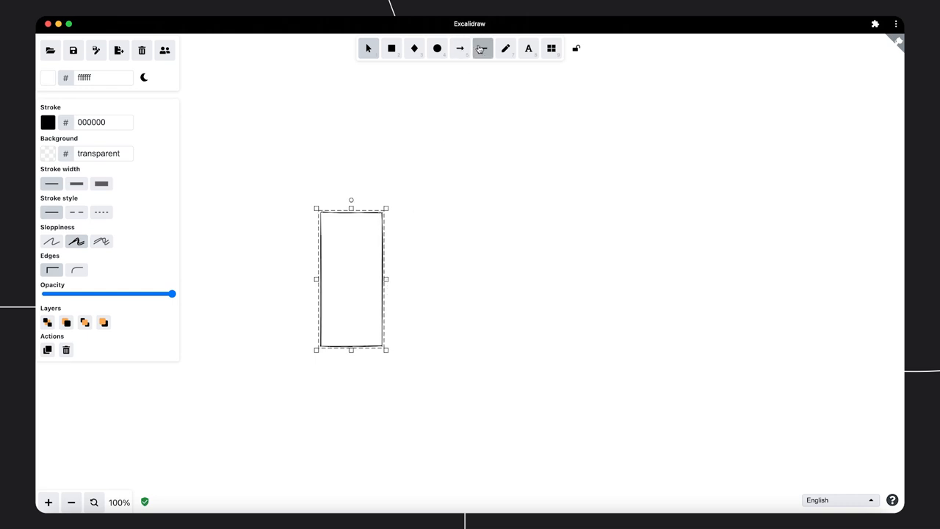
click(482, 48)
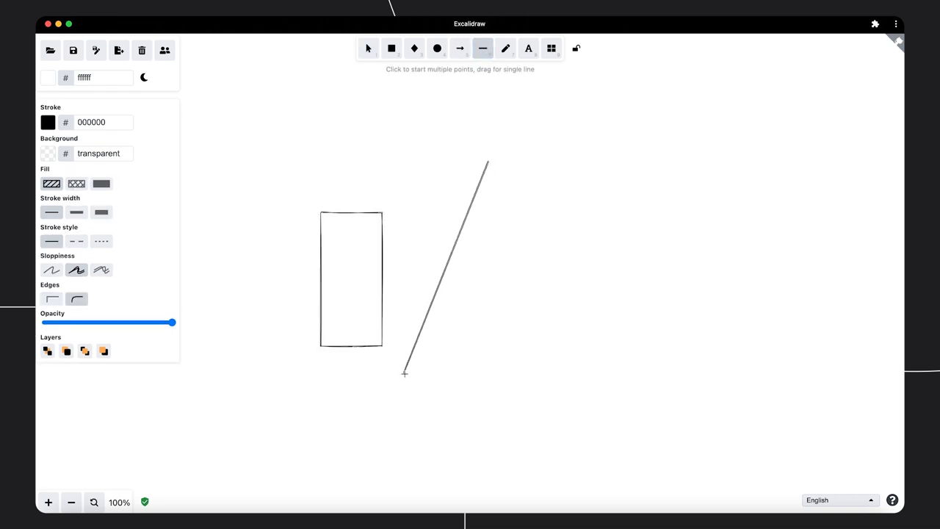
click(455, 279)
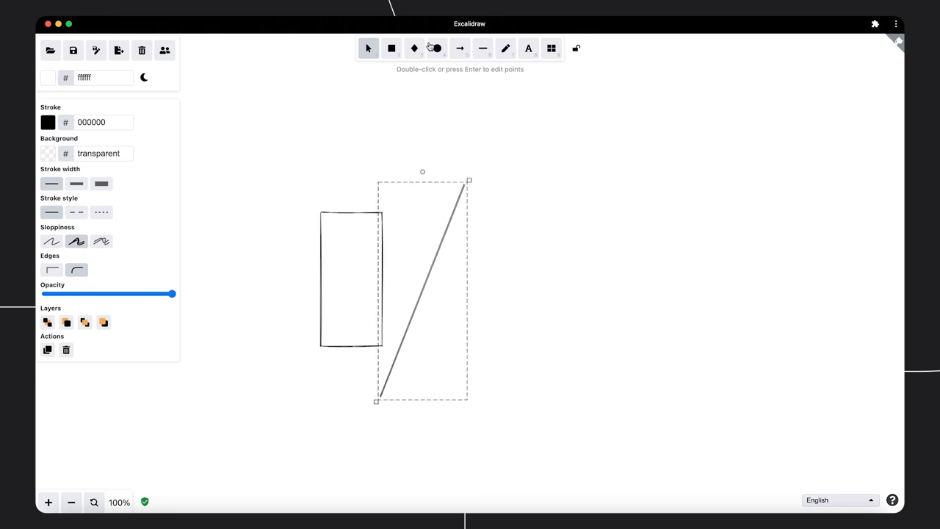
click(438, 47)
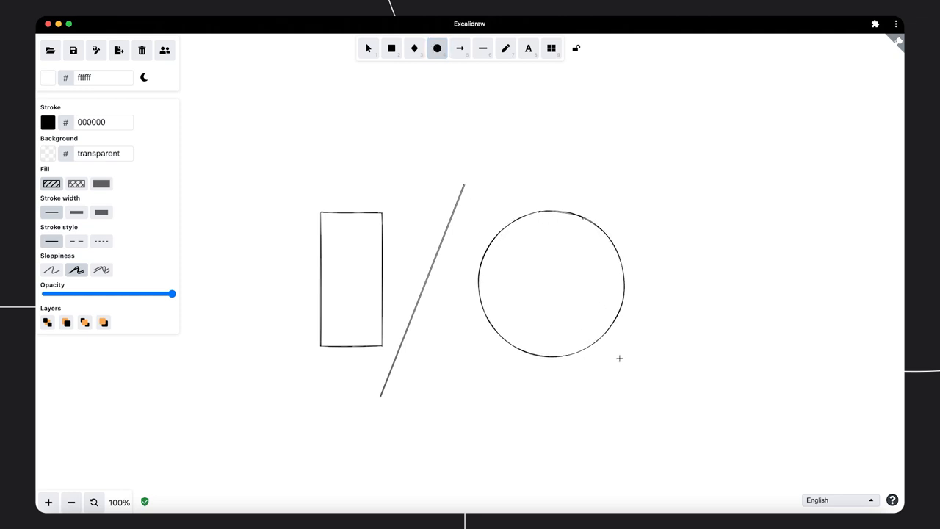
Give the rectangle and circle a blue (4c6ef5) hatched background fill.
click(550, 282)
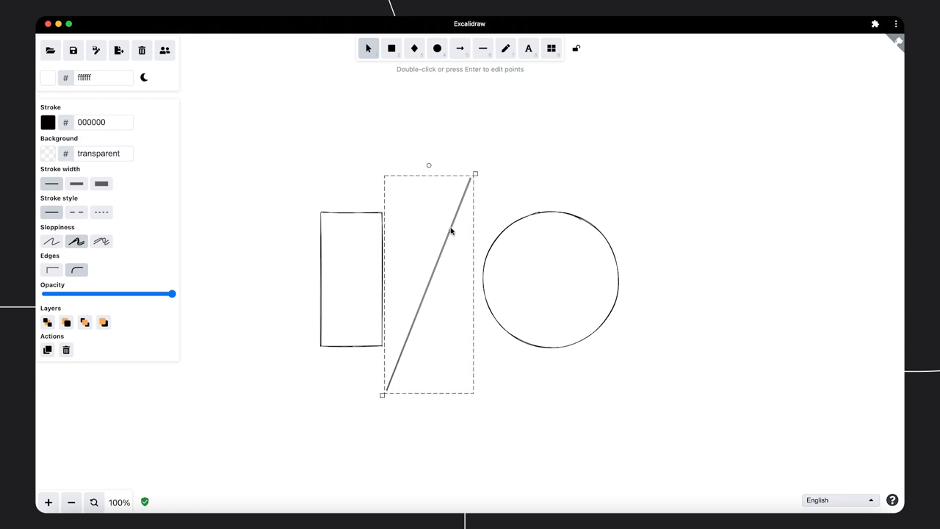
click(349, 278)
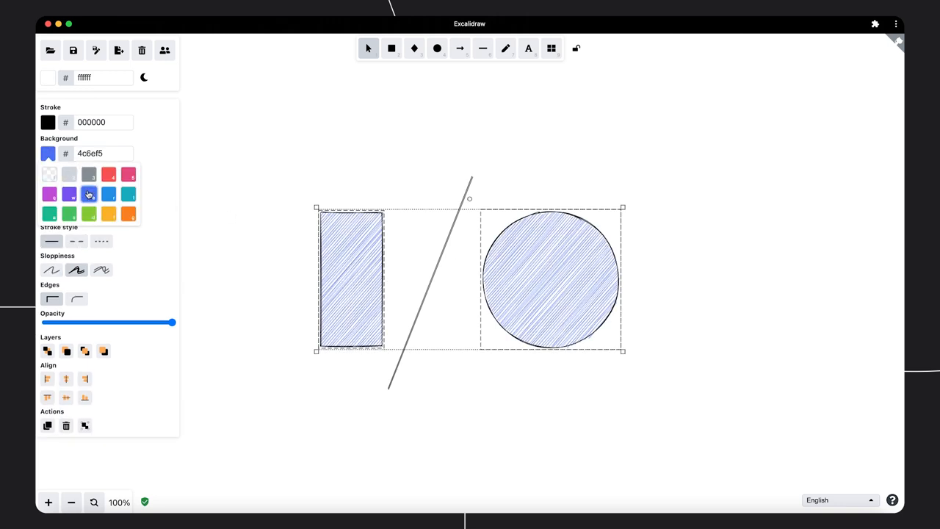
Set both shapes to cross-hatch fill, try bold strokes, keep thin outlines and deselect.
click(76, 270)
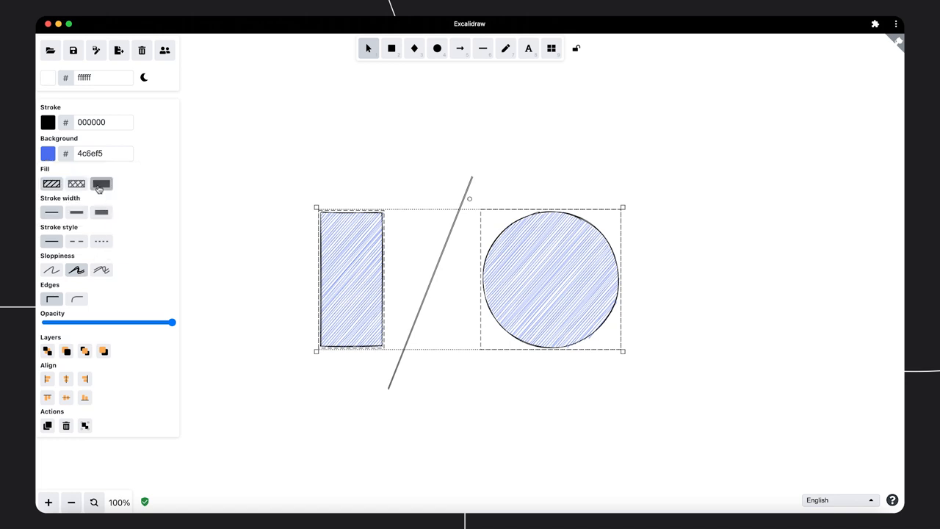
click(76, 184)
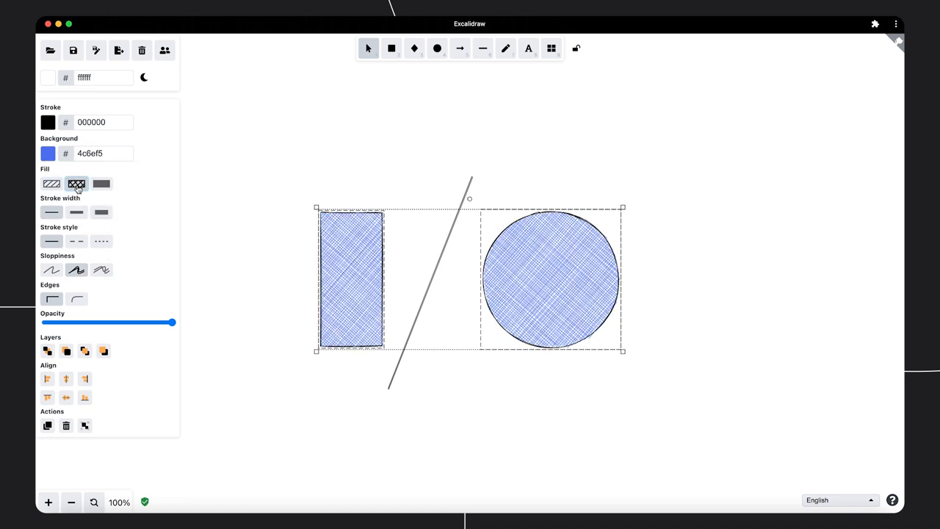
click(76, 183)
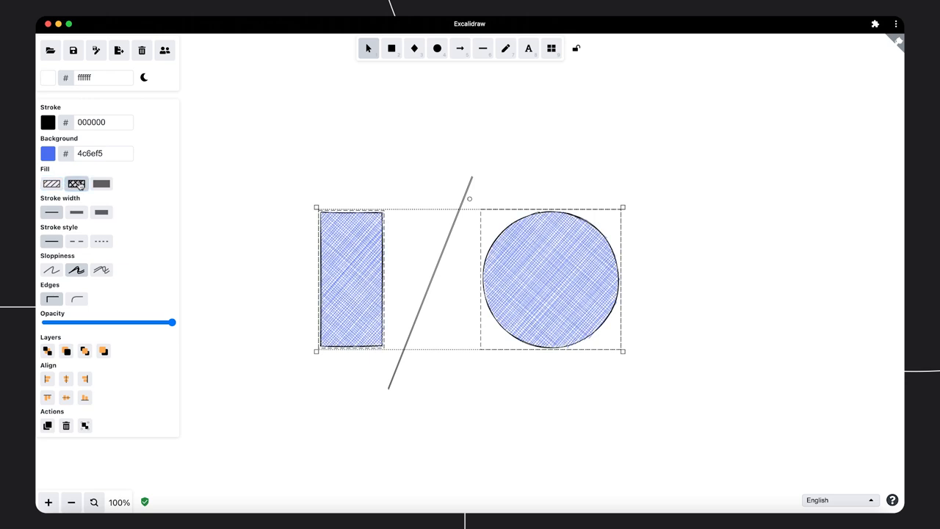
click(76, 212)
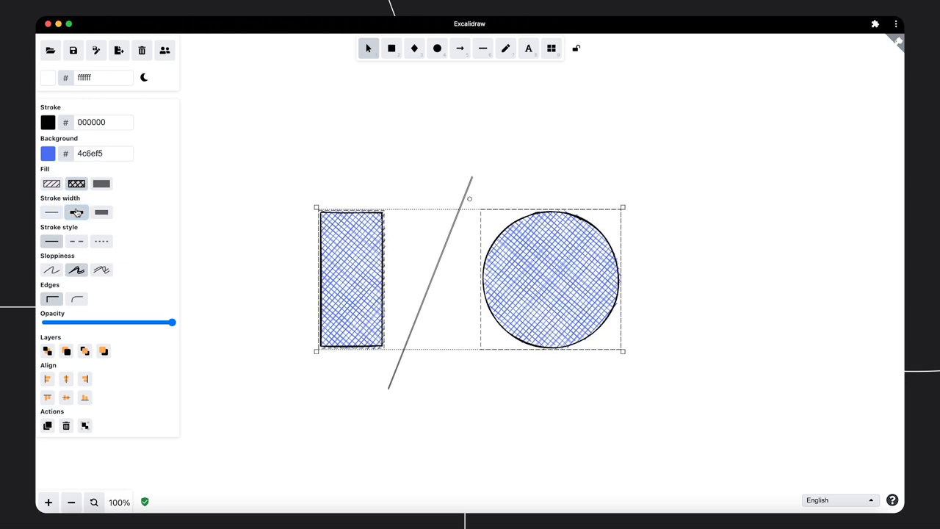
click(101, 211)
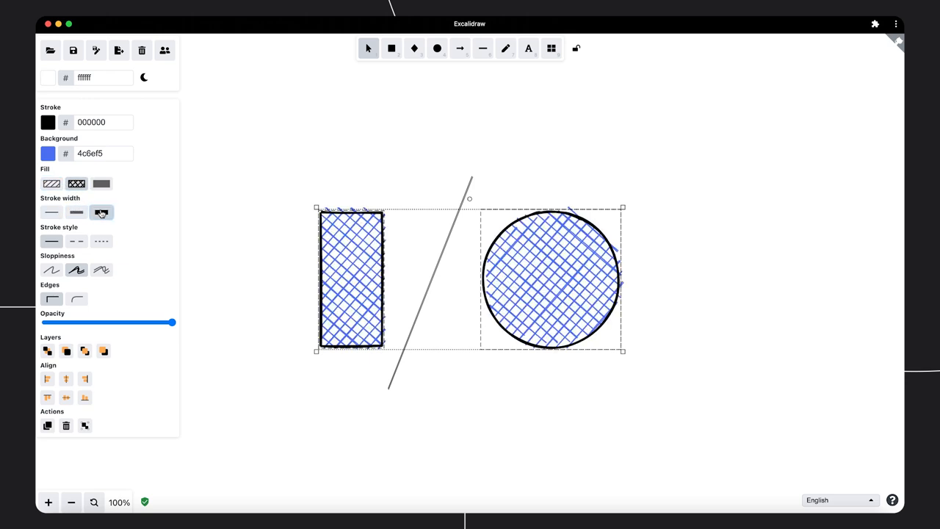
click(52, 212)
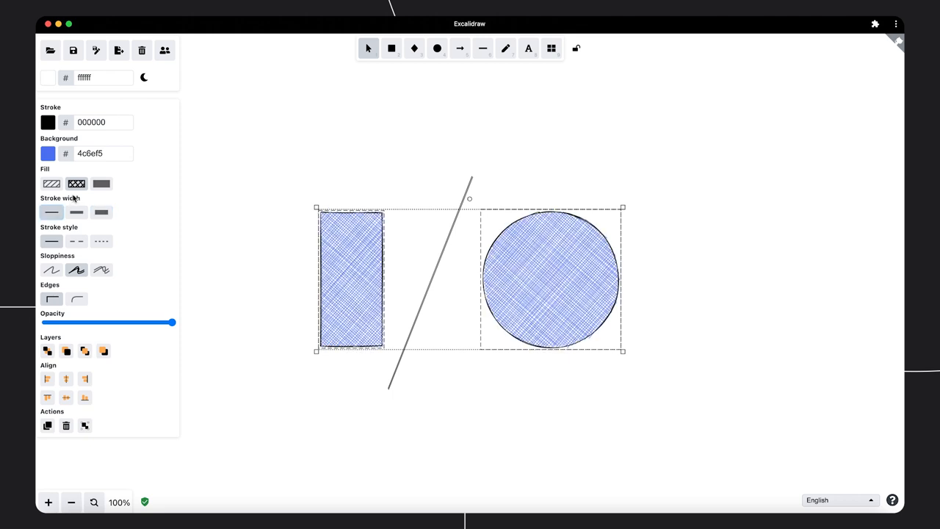
click(226, 247)
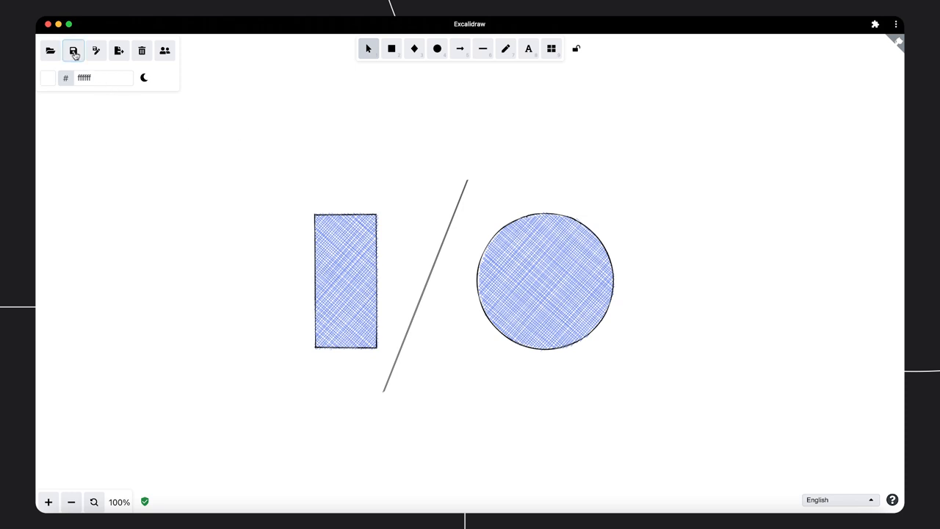
Save the logo as drawing_io.excalidraw in the Excalidraw files folder.
click(73, 50)
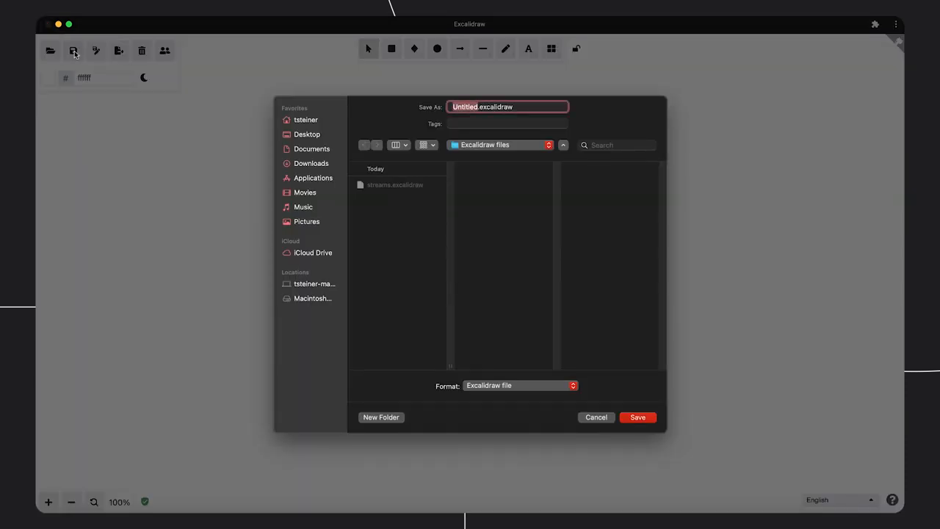
text(drawing_io)
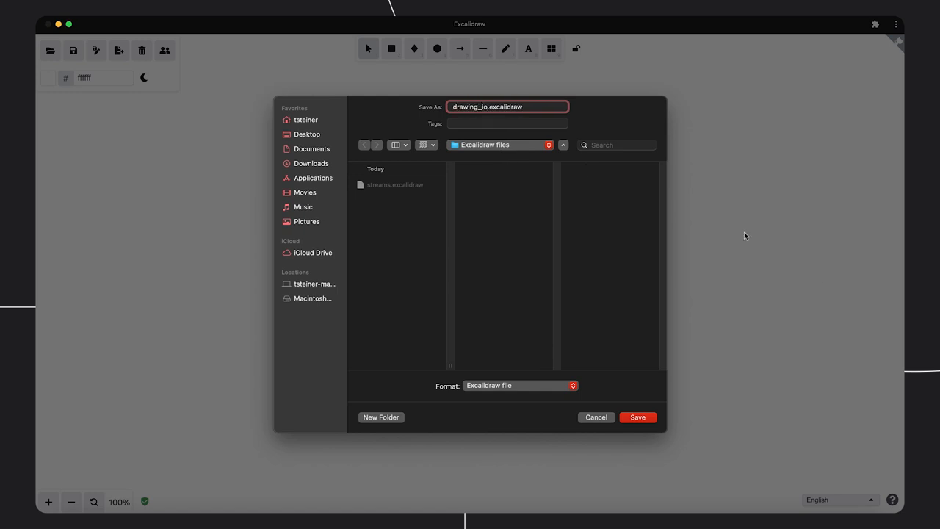
click(637, 417)
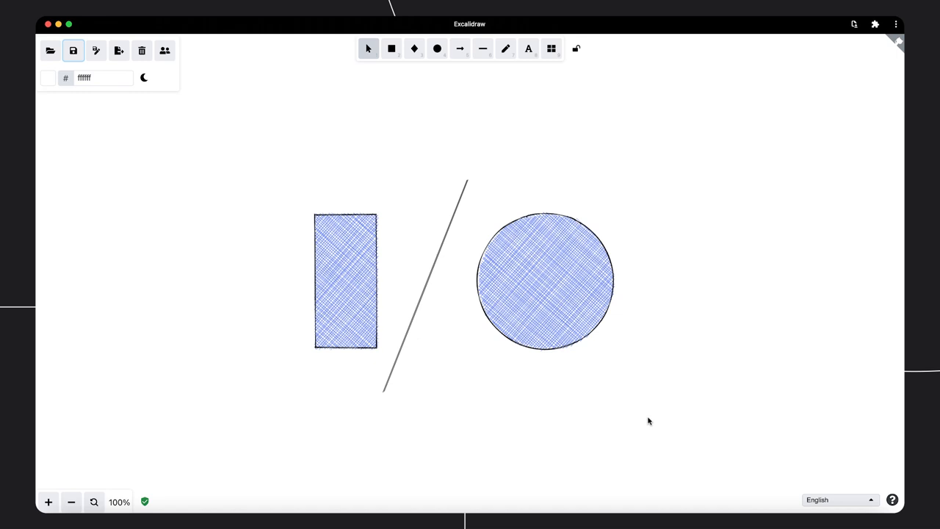
Fill the rectangle in red instead of blue and save the drawing again.
click(345, 282)
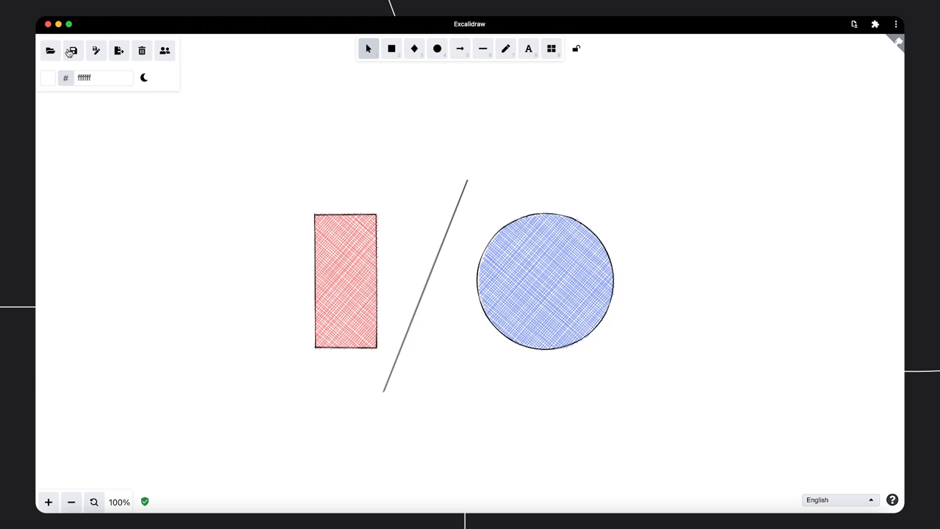
click(71, 50)
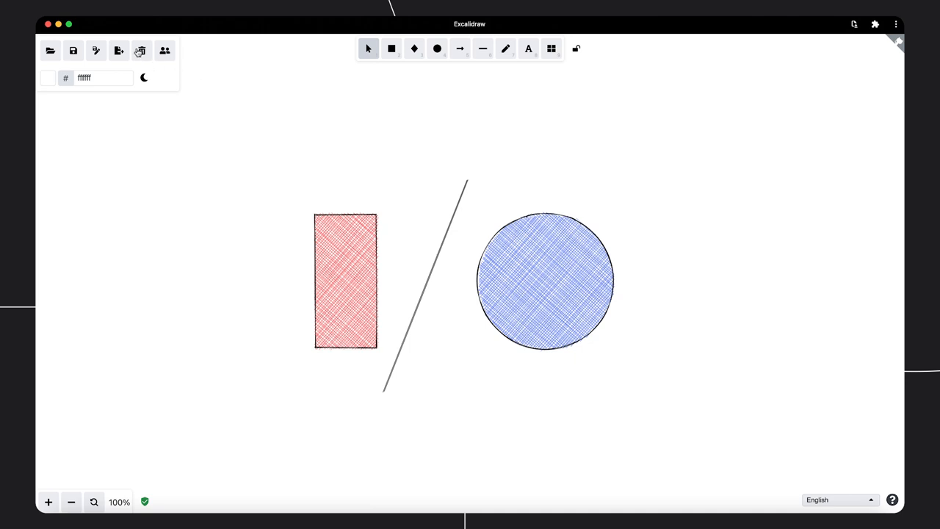
Clear the canvas and reopen the saved drawing_io.excalidraw file.
click(141, 50)
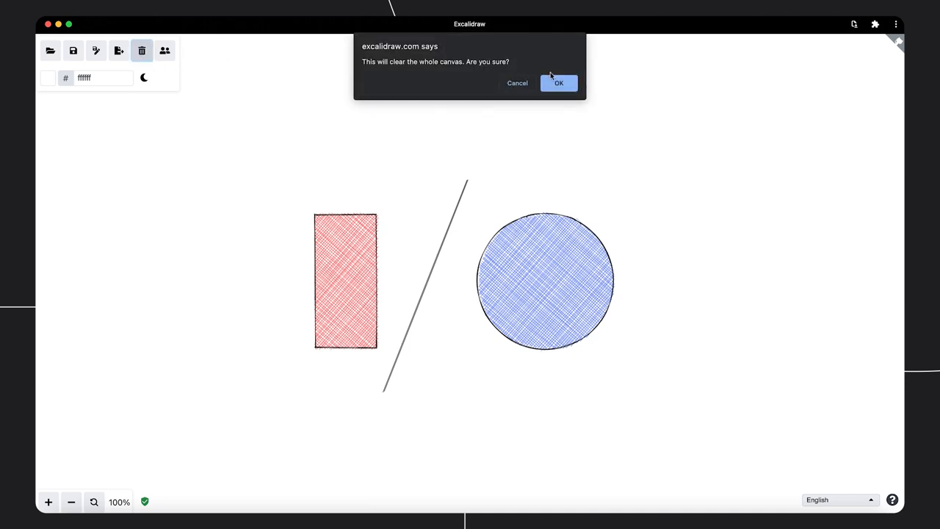
click(558, 82)
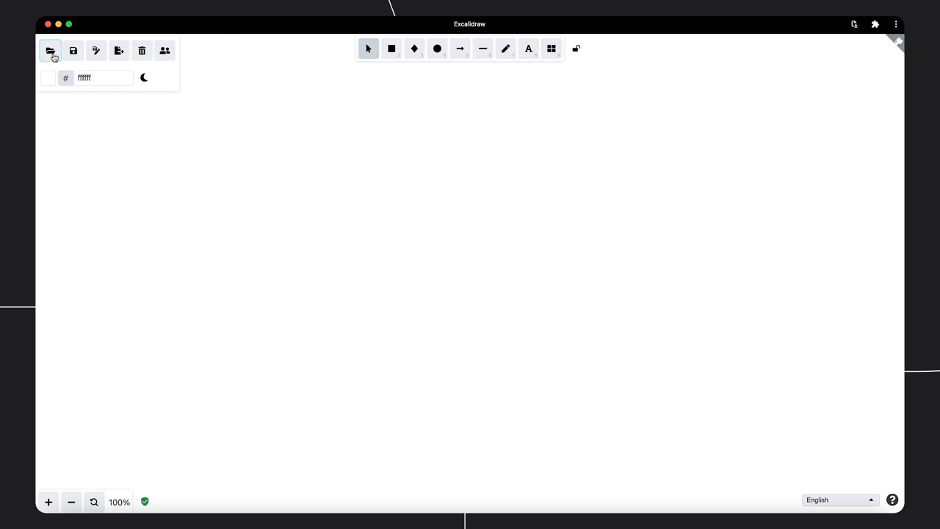
click(50, 50)
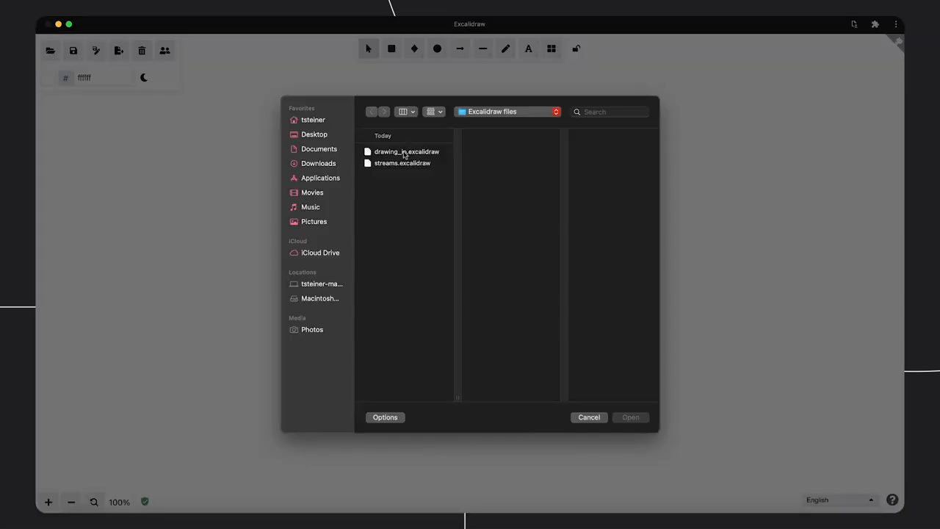
click(587, 417)
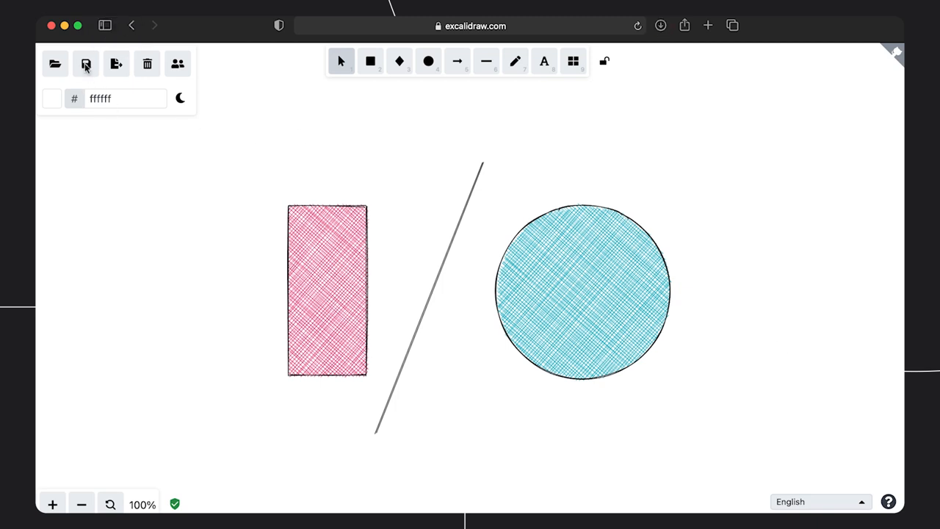
Fill the circle with orange, then show the browser's list of downloaded JSON files.
click(581, 291)
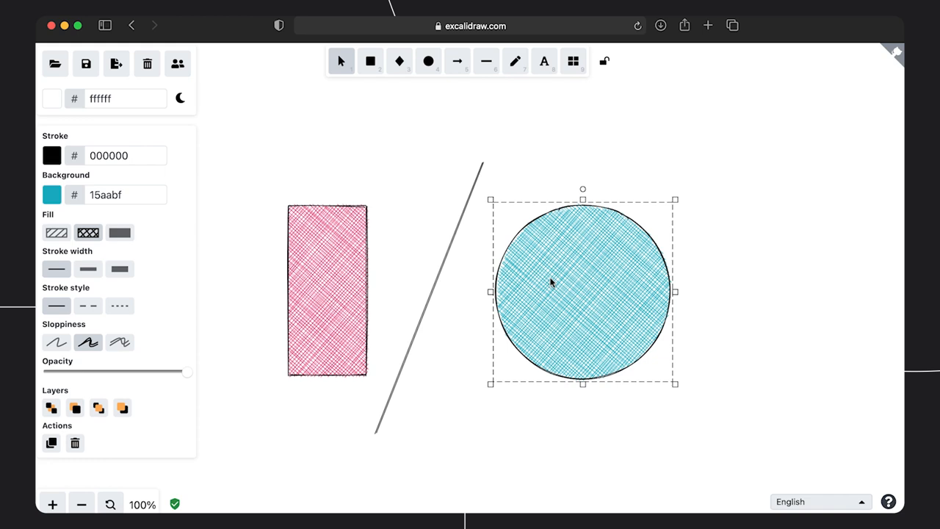
click(52, 194)
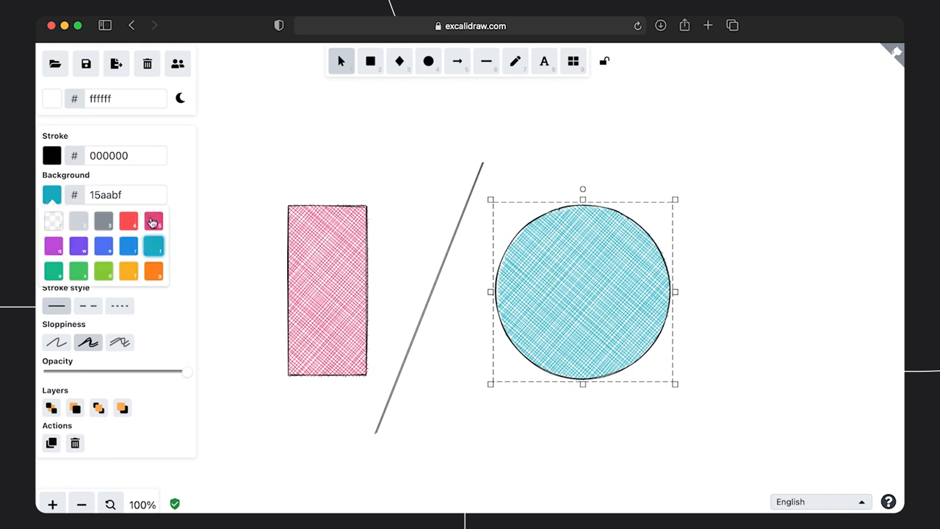
click(153, 270)
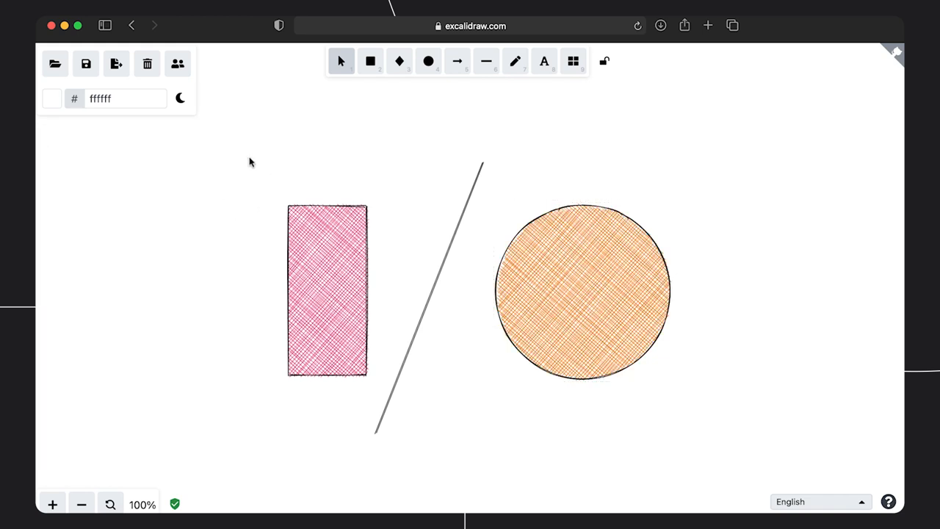
mouse_move(511, 114)
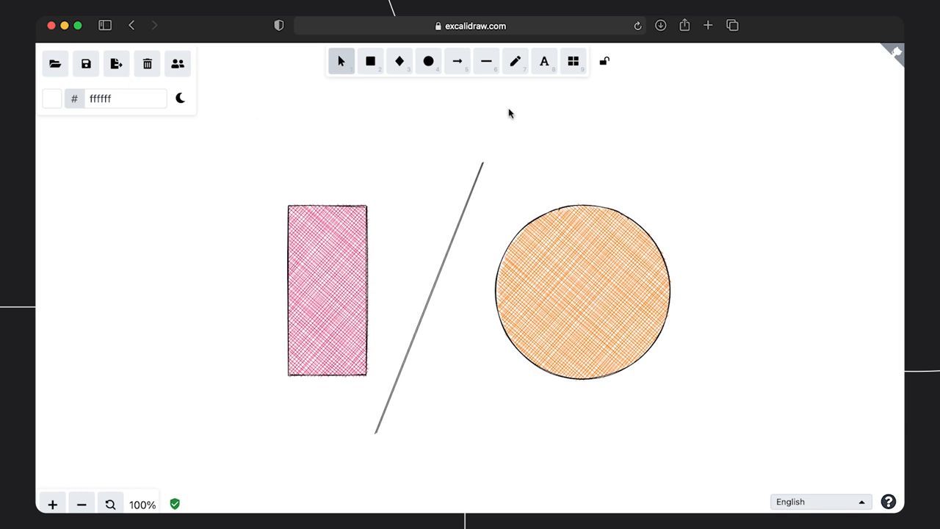
click(659, 26)
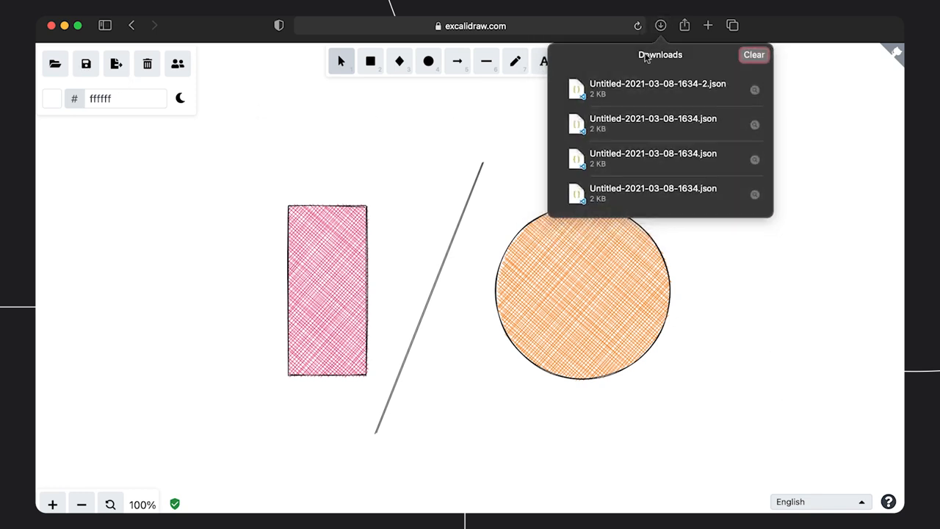
mouse_move(629, 194)
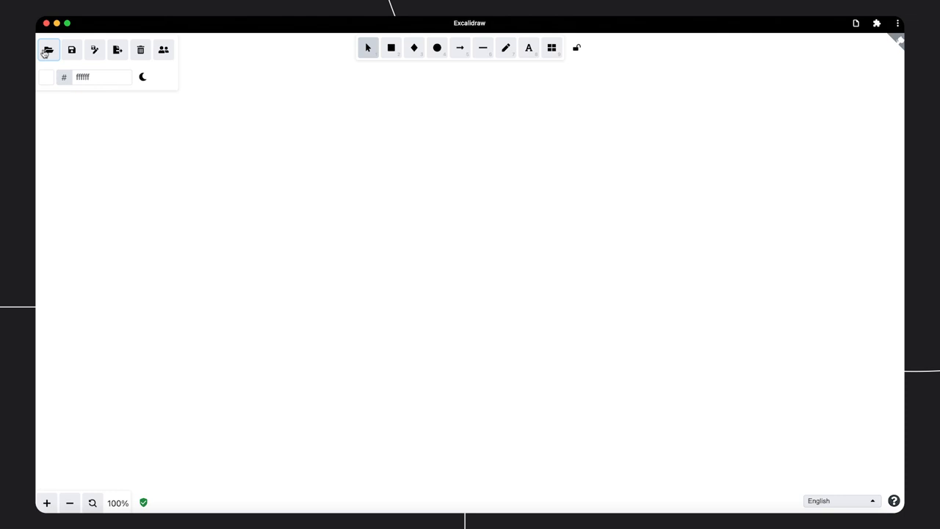
Reopen drawing_io.excalidraw in the desktop app and save it.
click(47, 49)
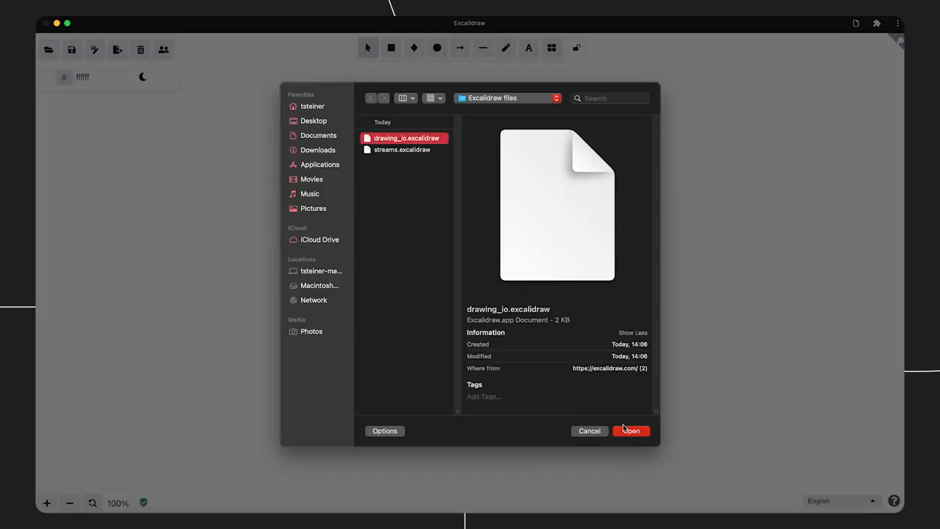
click(630, 430)
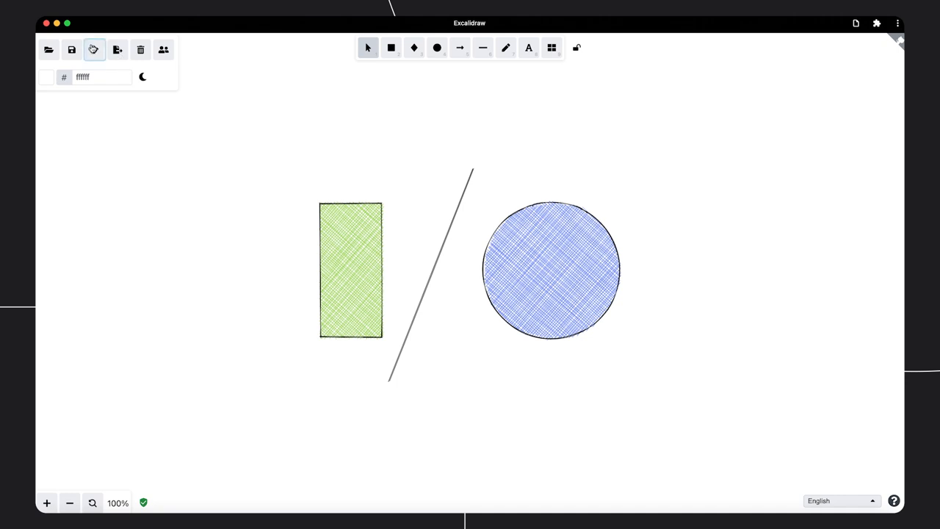
click(71, 50)
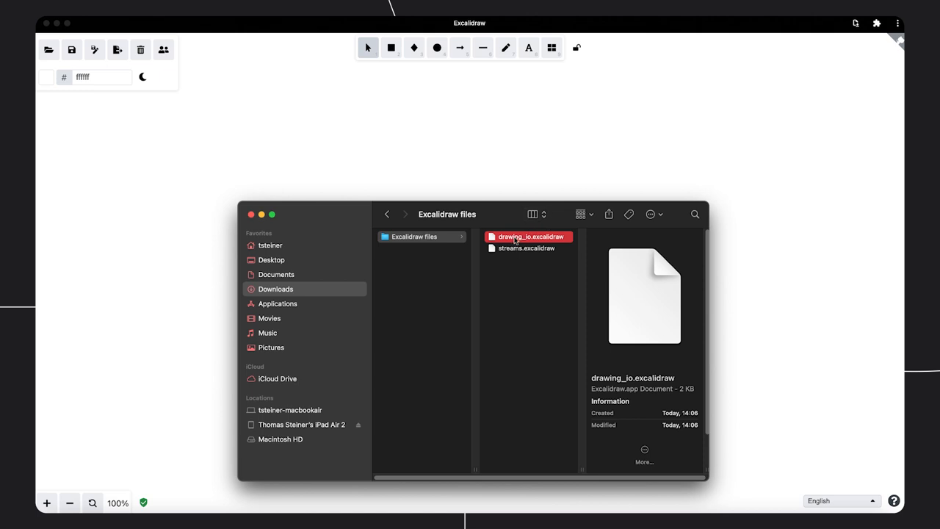
Drag drawing_io.excalidraw from Finder onto the empty Excalidraw canvas.
drag(529, 237, 438, 139)
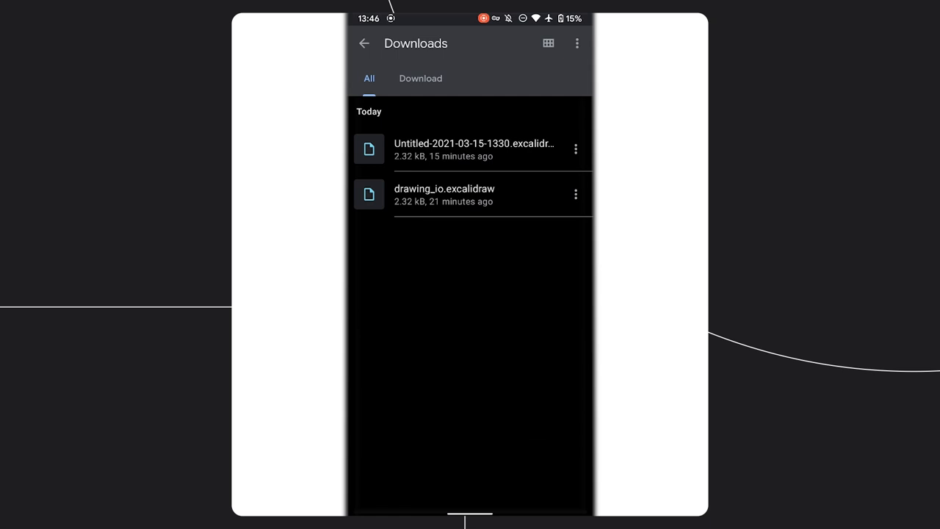
Share Untitled-2021-03-15-1330.excalidraw from Downloads so Excalidraw appears among the targets.
click(576, 150)
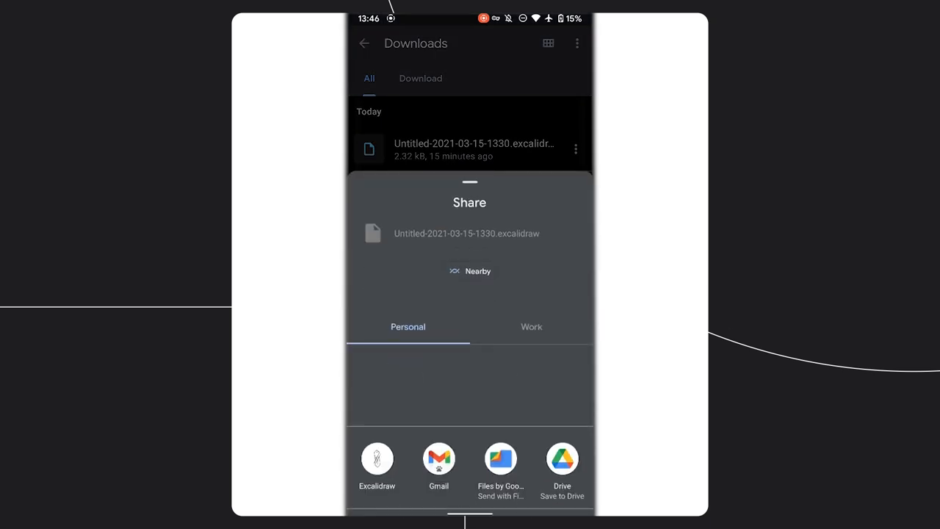
click(375, 459)
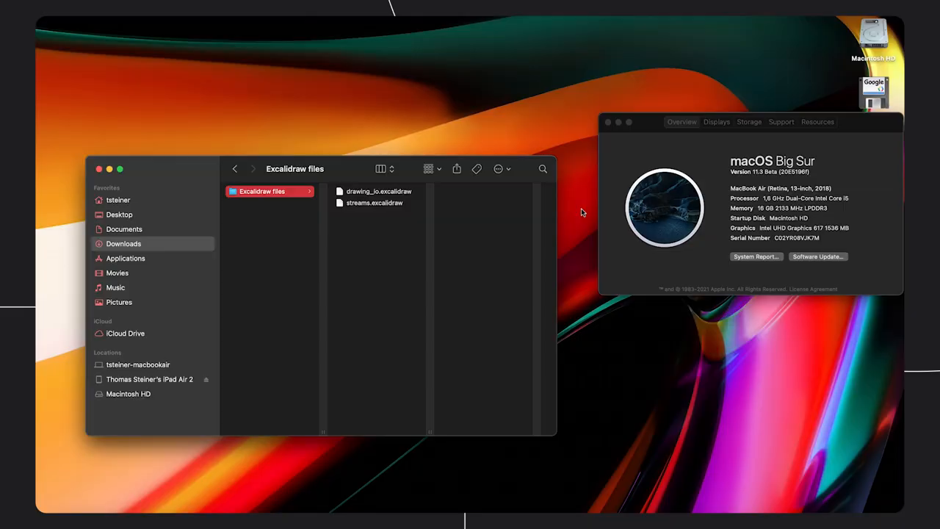
mouse_move(381, 198)
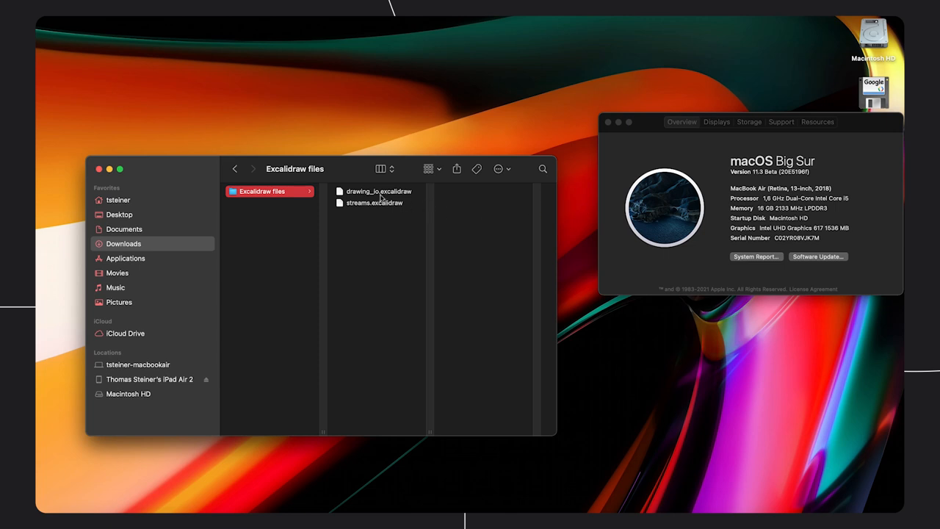
Select drawing_io.excalidraw in the Excalidraw files folder and bring up its context menu.
click(379, 191)
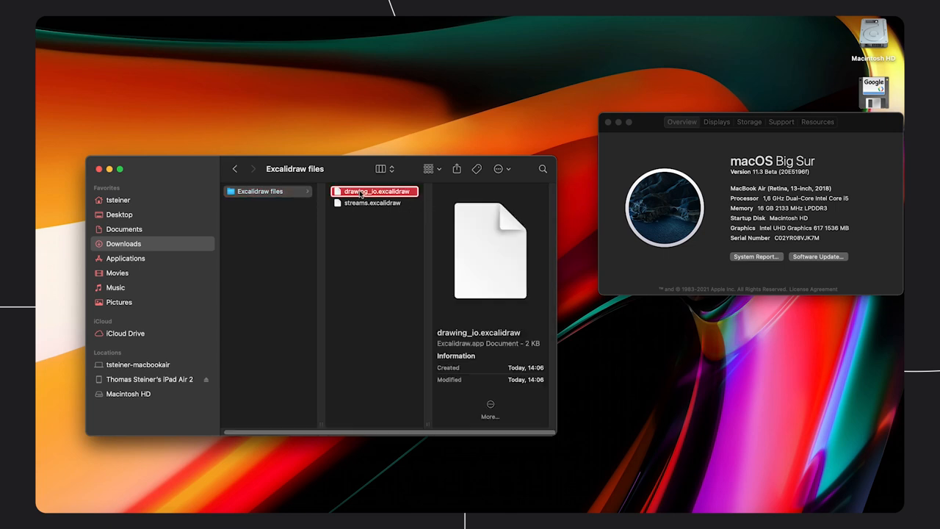
right_click(375, 191)
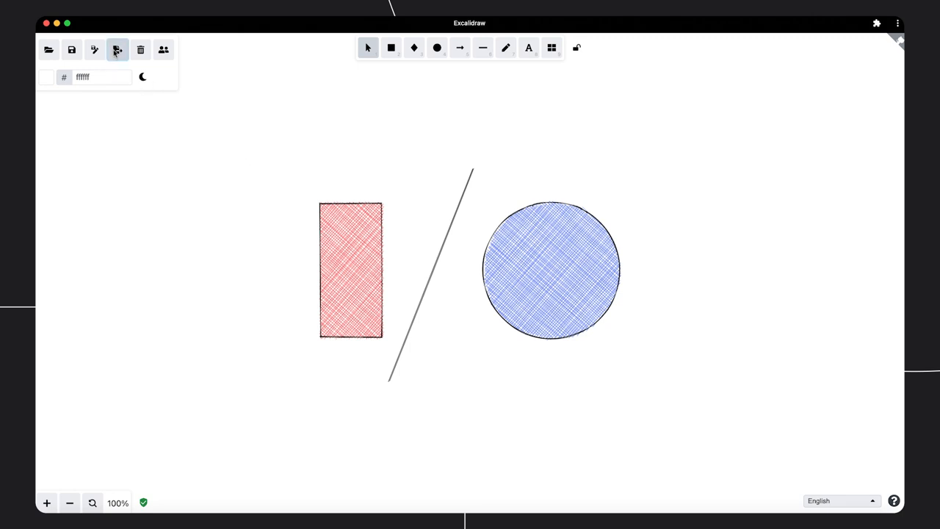
Copy the I/O drawing to the clipboard via Export and paste it into the untitled Paint image.
click(117, 50)
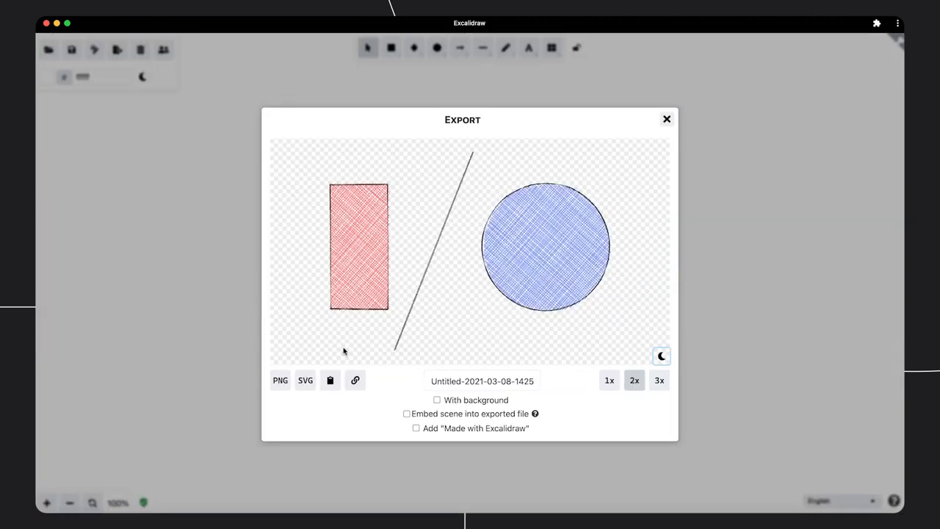
click(415, 429)
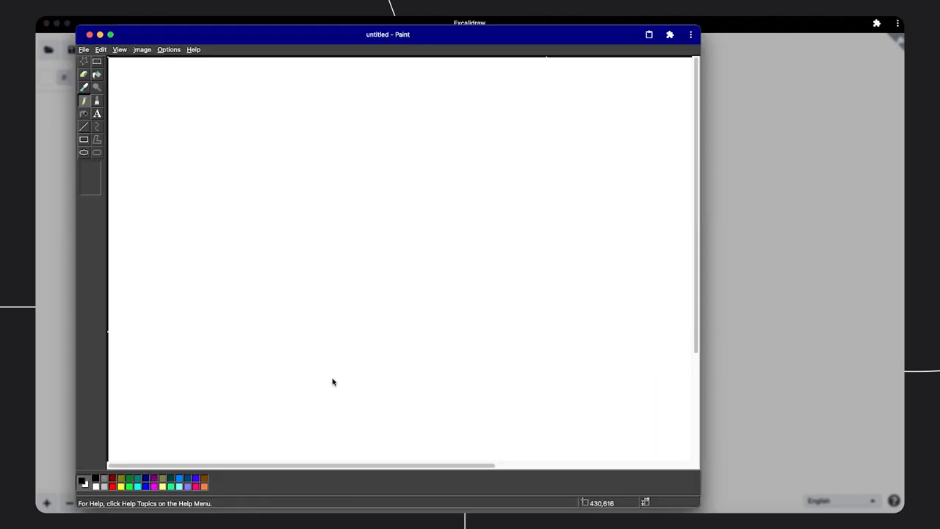
click(100, 50)
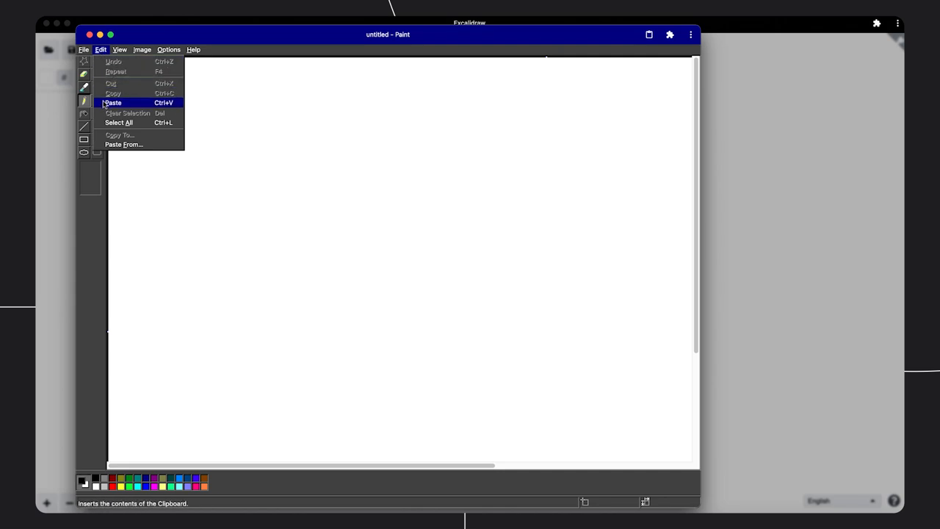
click(112, 103)
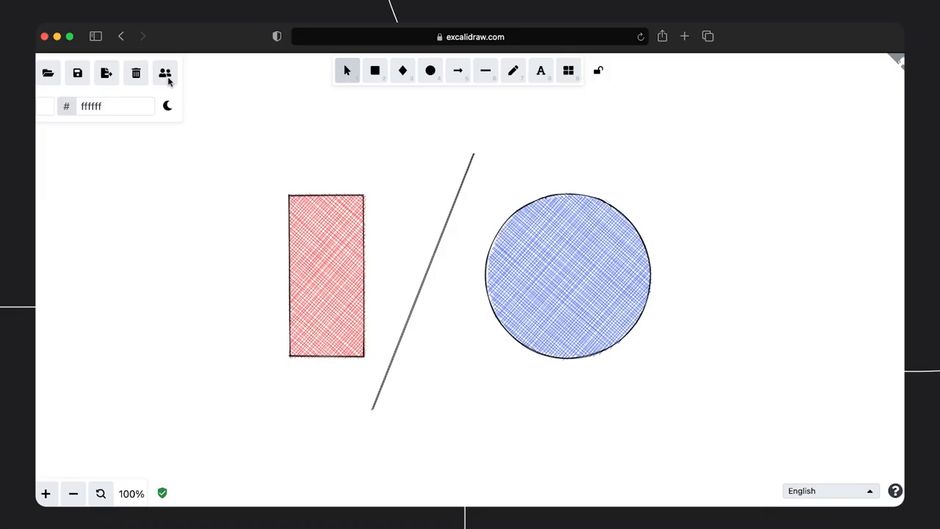
Start a live collaboration session and send its link as a Messages invitation.
click(164, 74)
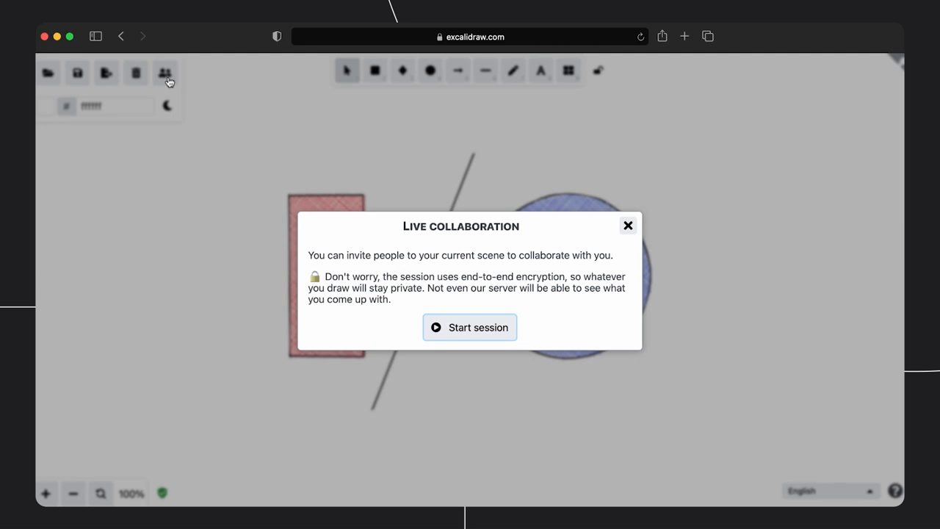
click(470, 326)
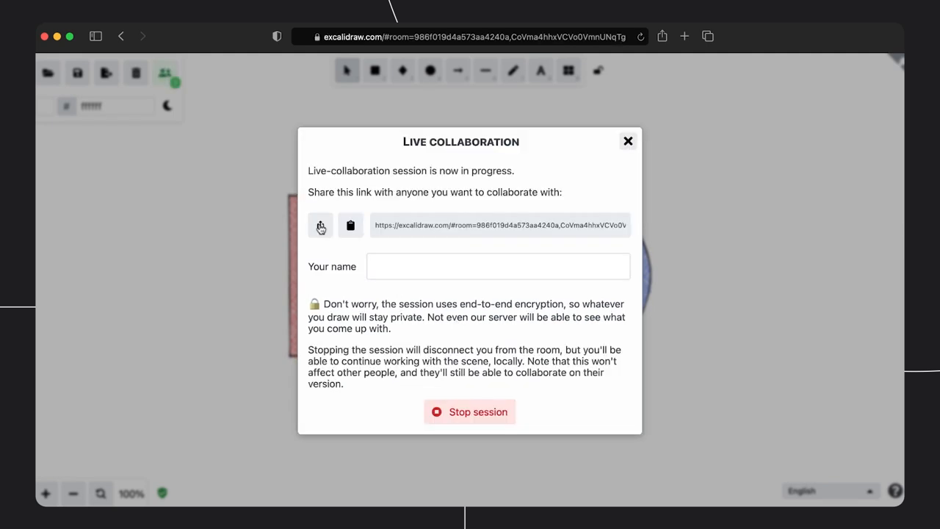
click(320, 227)
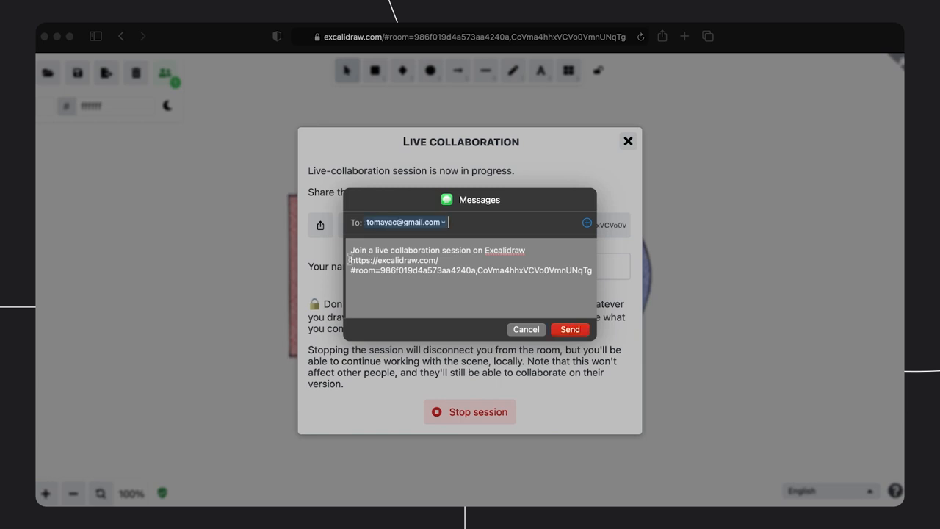
click(526, 329)
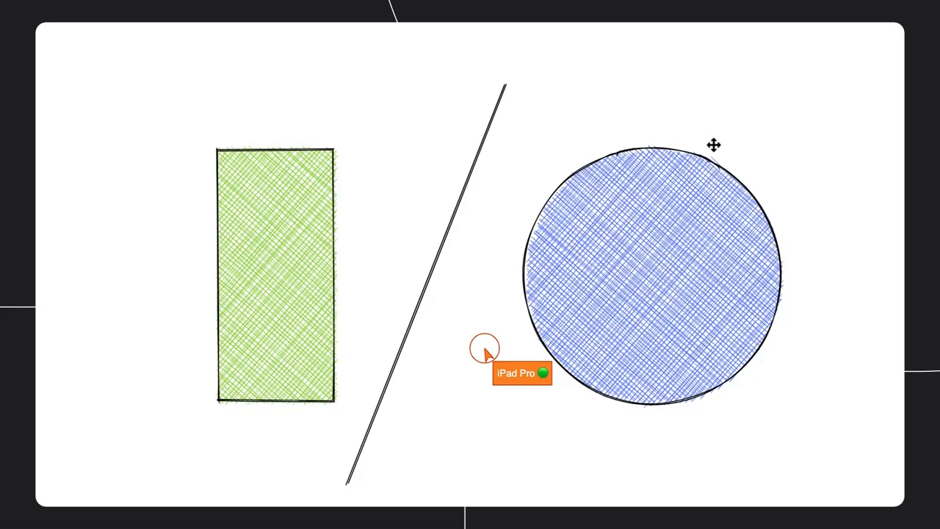
mouse_move(486, 379)
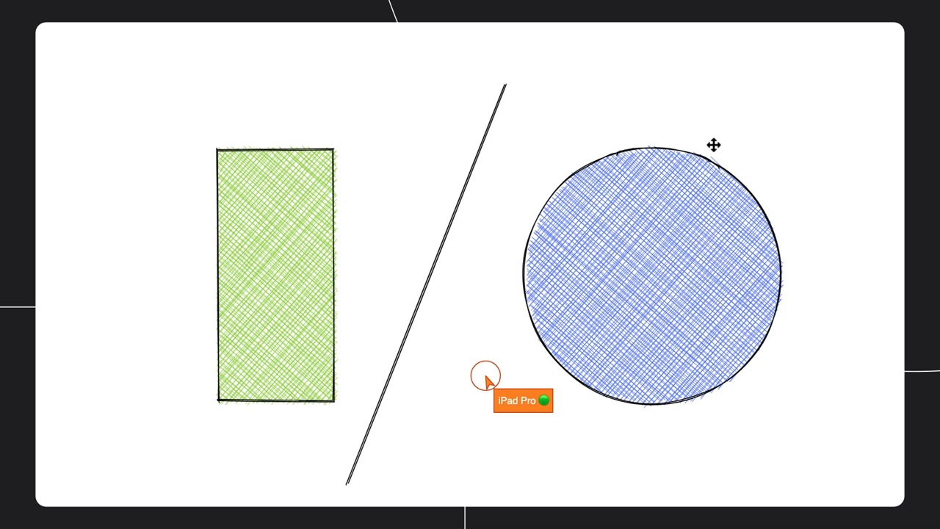
mouse_move(444, 385)
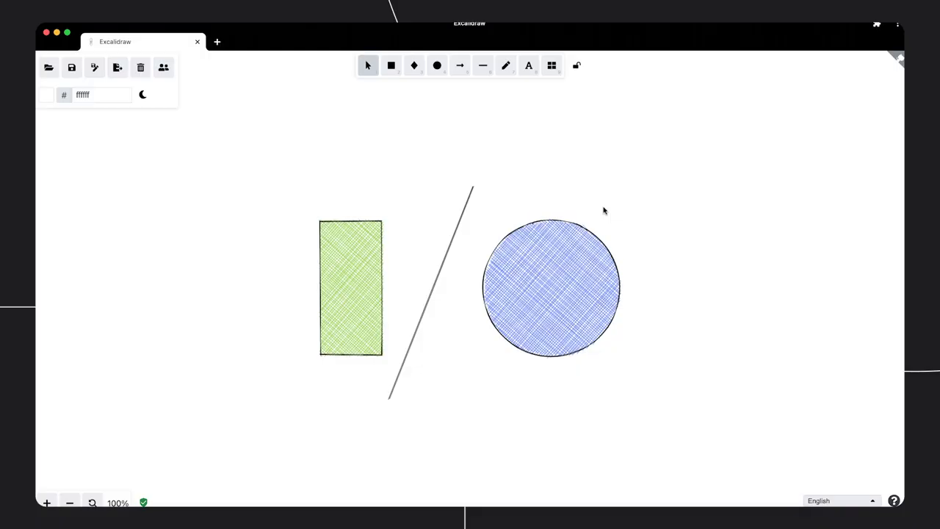
mouse_move(218, 41)
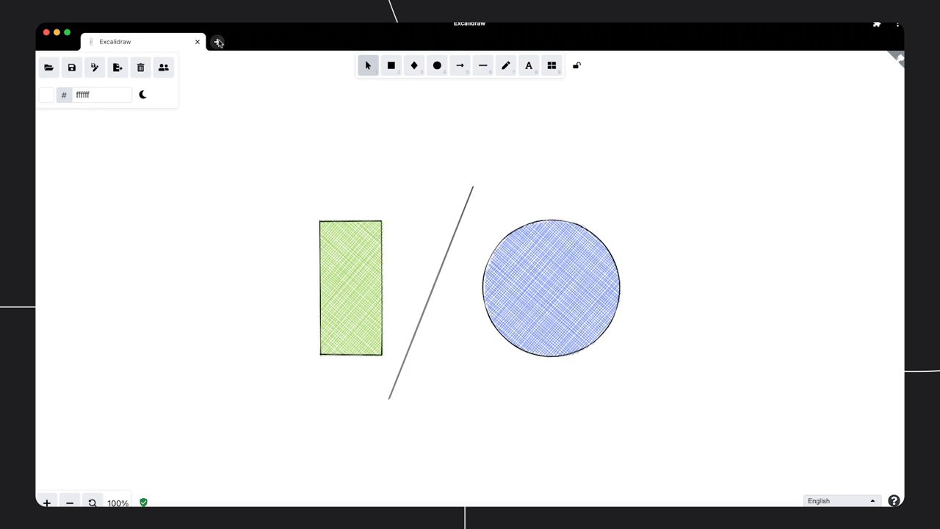
Reopen drawing_io.excalidraw in a new second tab beside the green-rectangle tab.
click(217, 41)
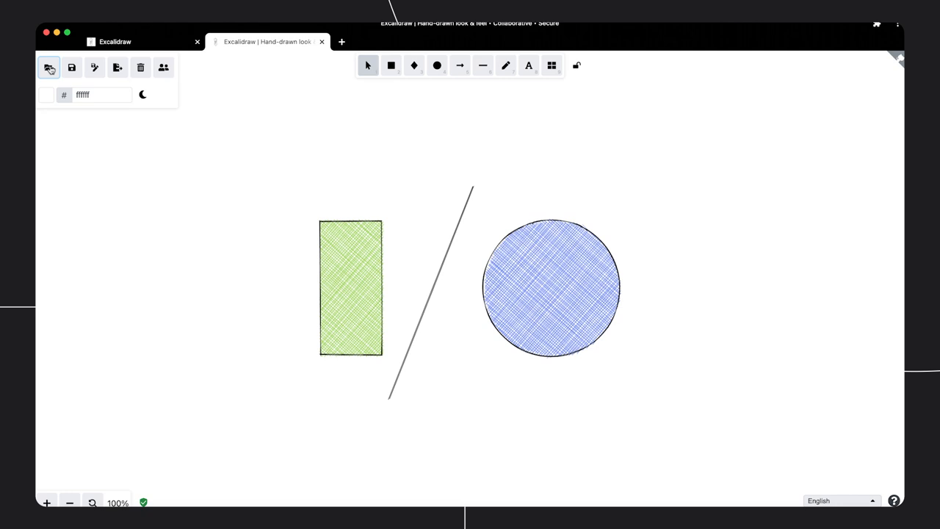
click(49, 67)
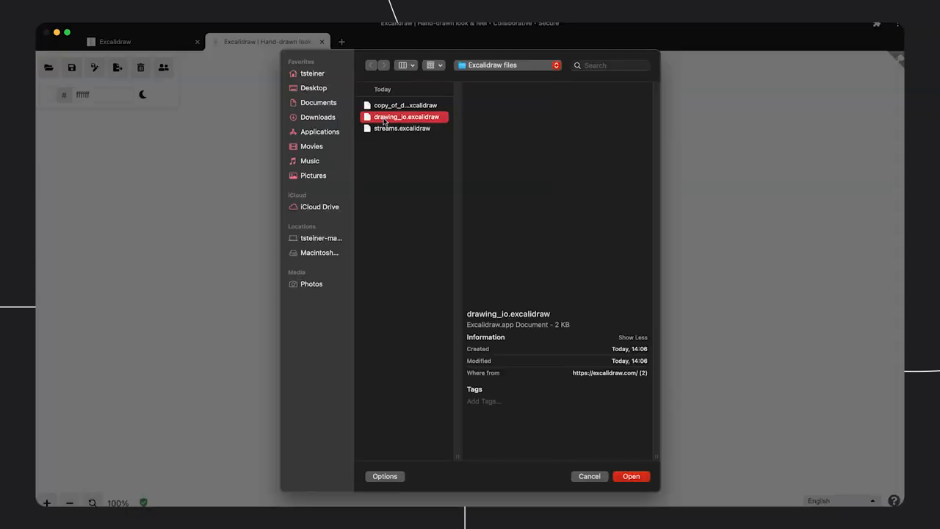
click(630, 476)
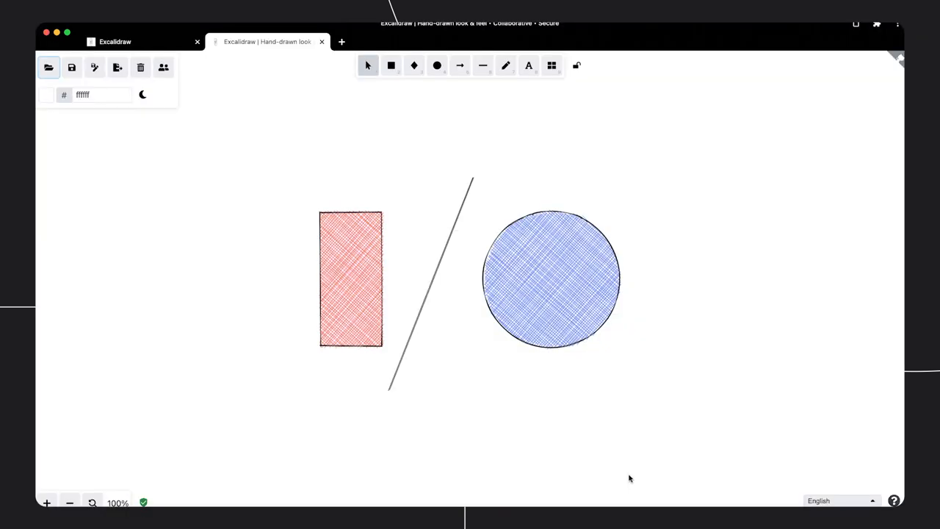